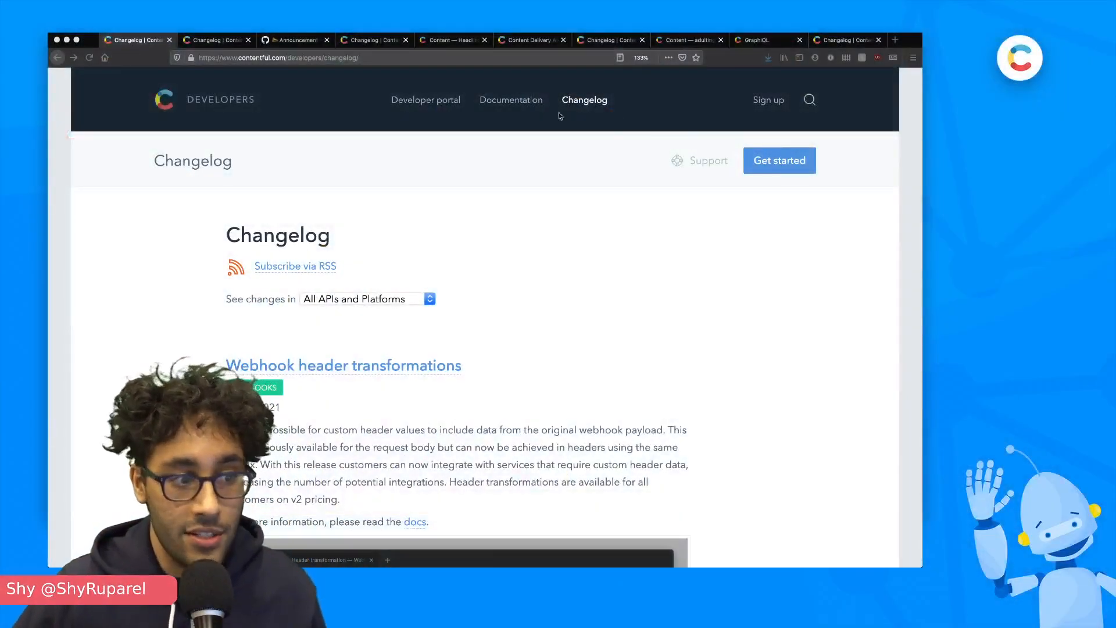
Read the Jan 25, 2021 'A visual refresh of the Contentful Web app' entry down to its screenshot
scroll(down, 3)
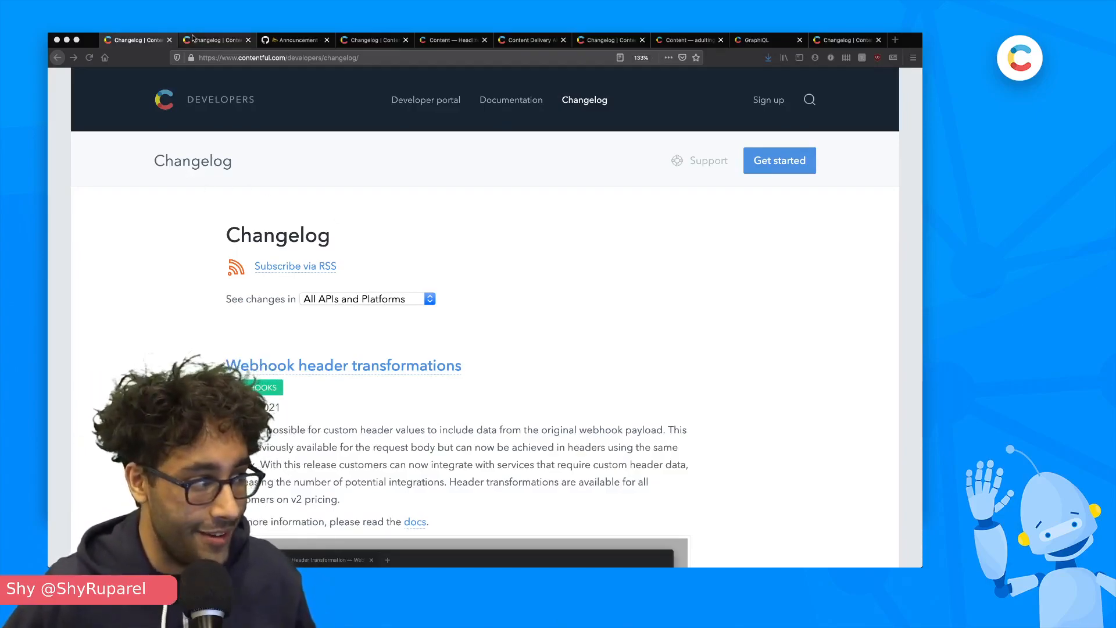
click(215, 40)
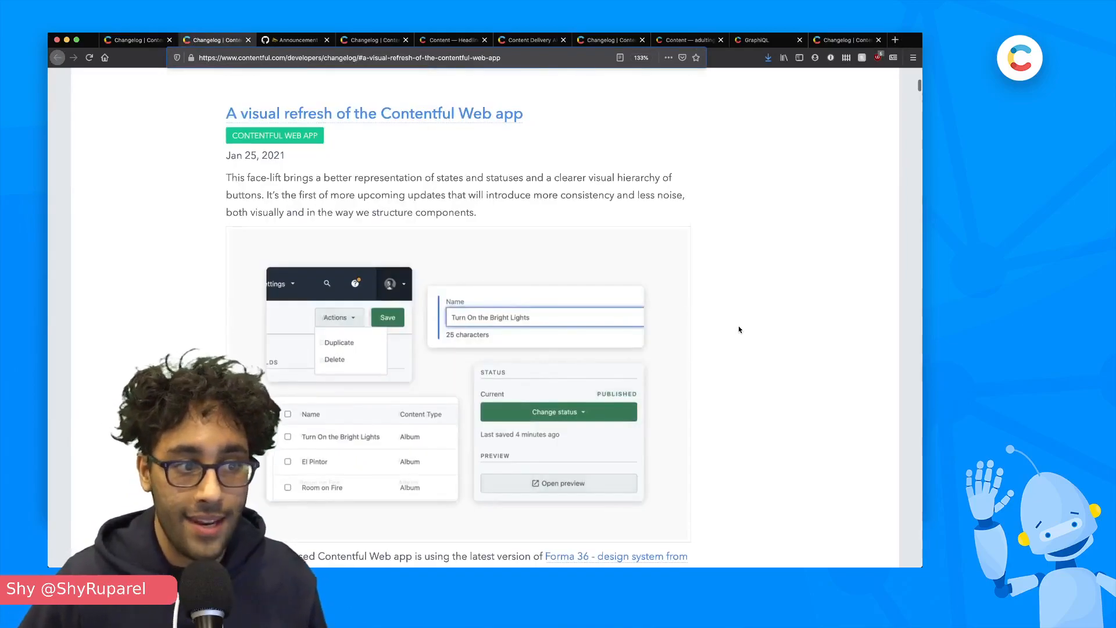
scroll(down, 3)
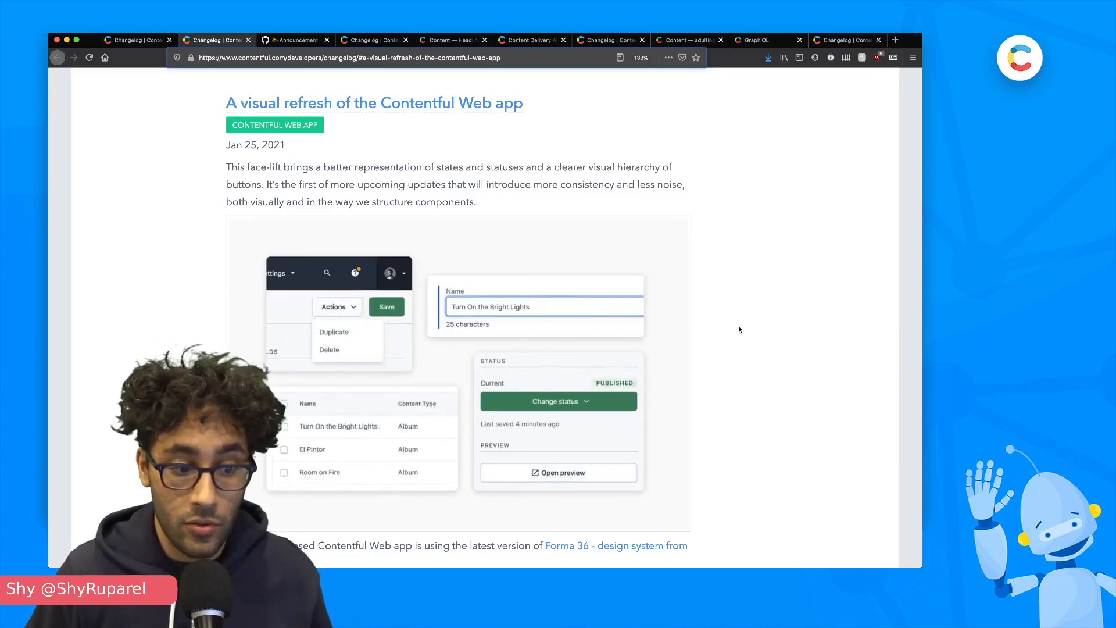
scroll(down, 3)
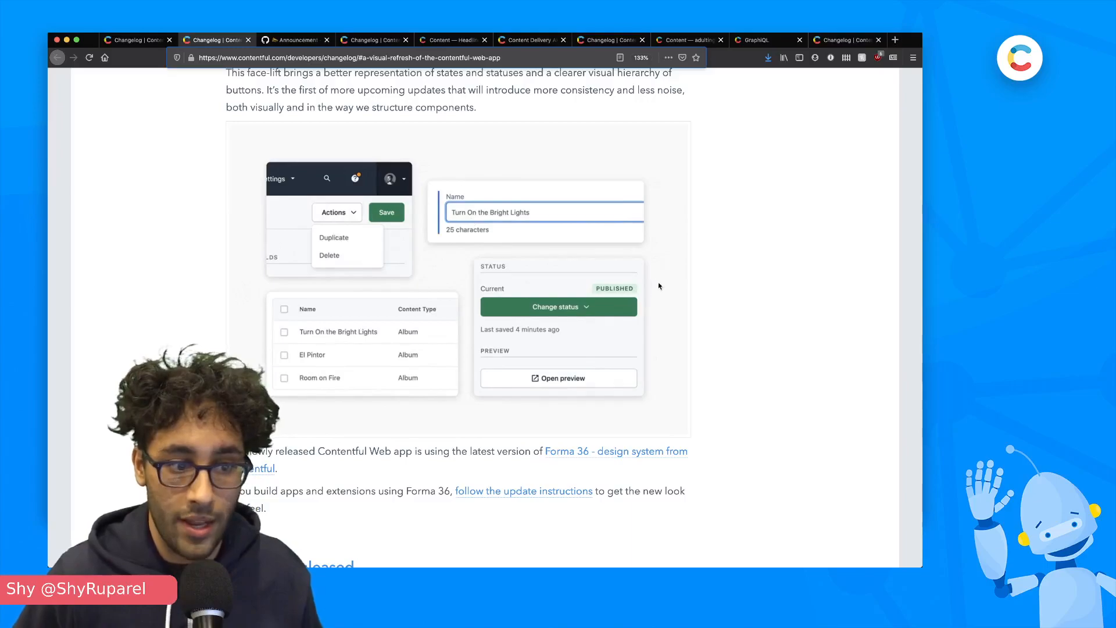
Read the Forma 36 announcement issue #733's component changes, then return to the Contentful blog post list
click(295, 39)
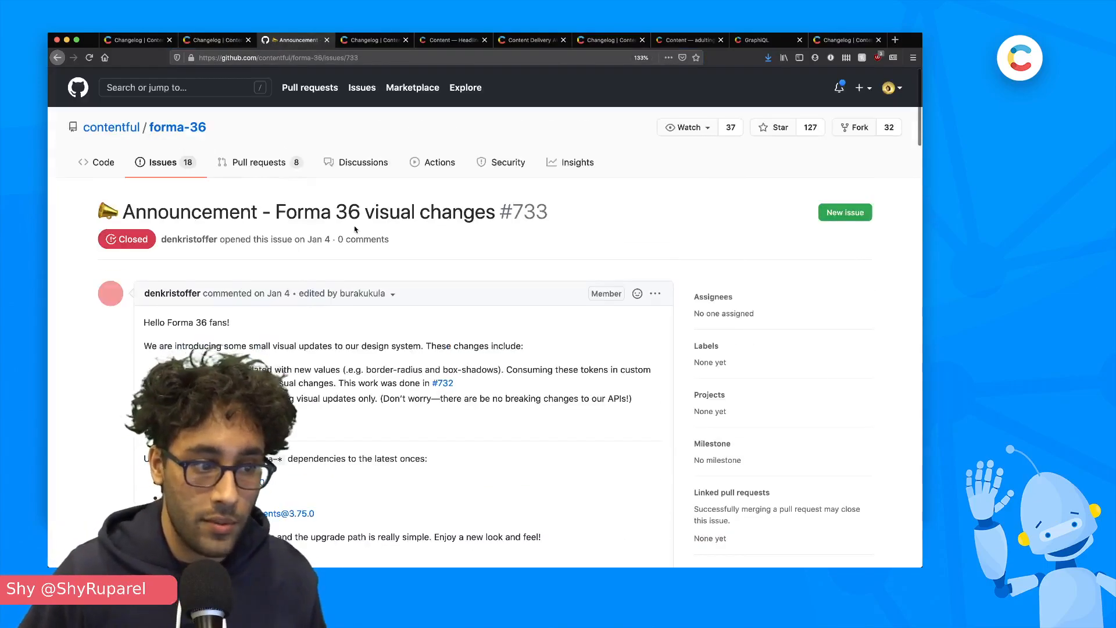
scroll(down, 3)
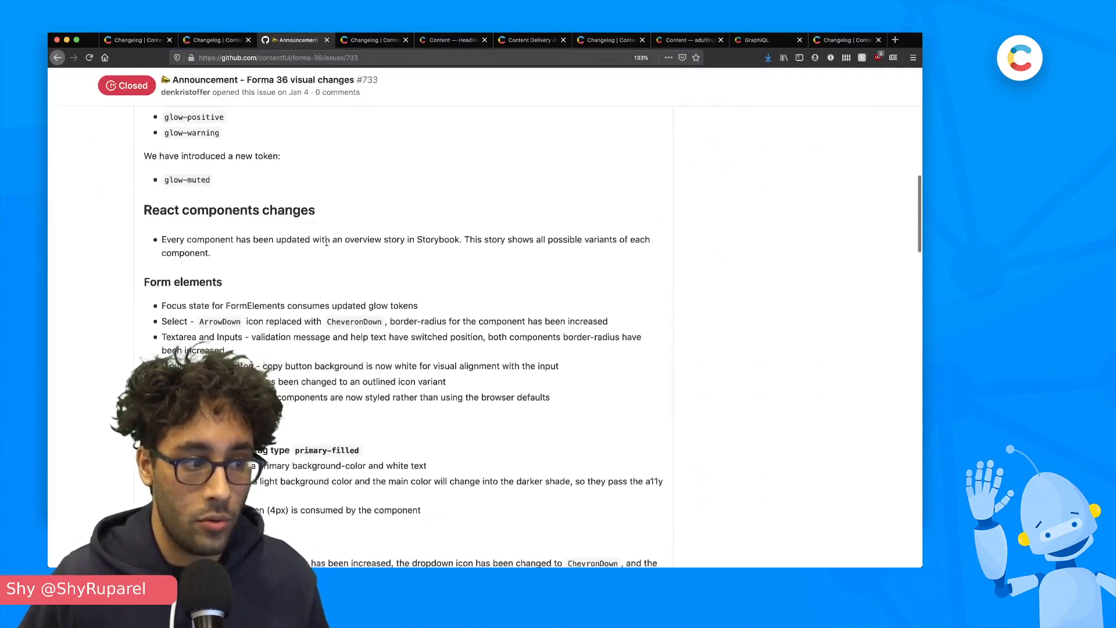
scroll(down, 3)
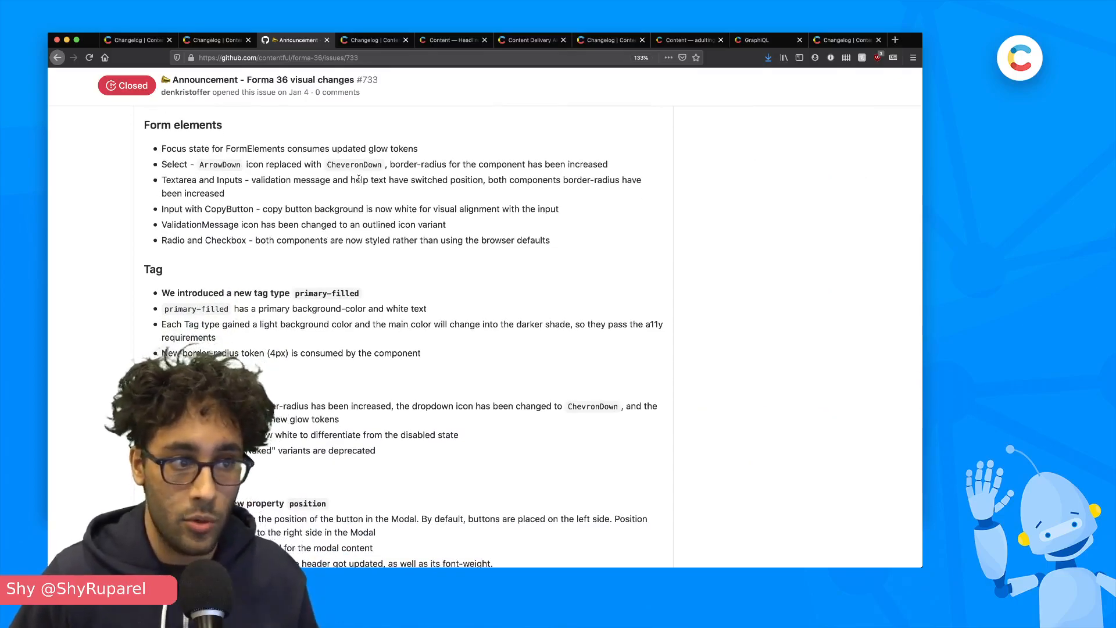
mouse_move(390, 124)
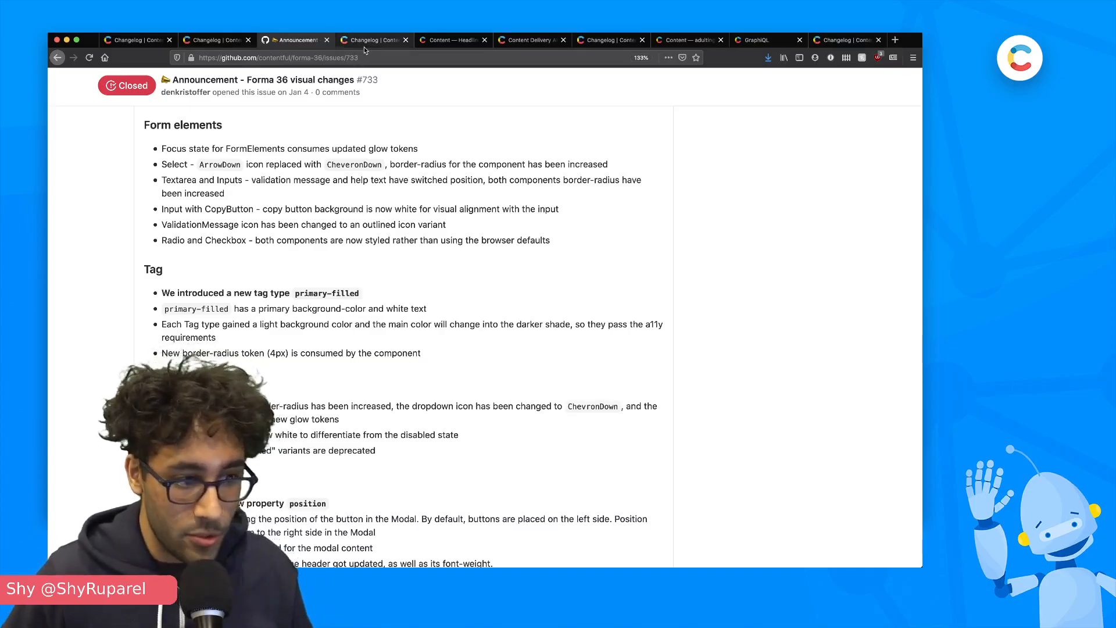
click(371, 40)
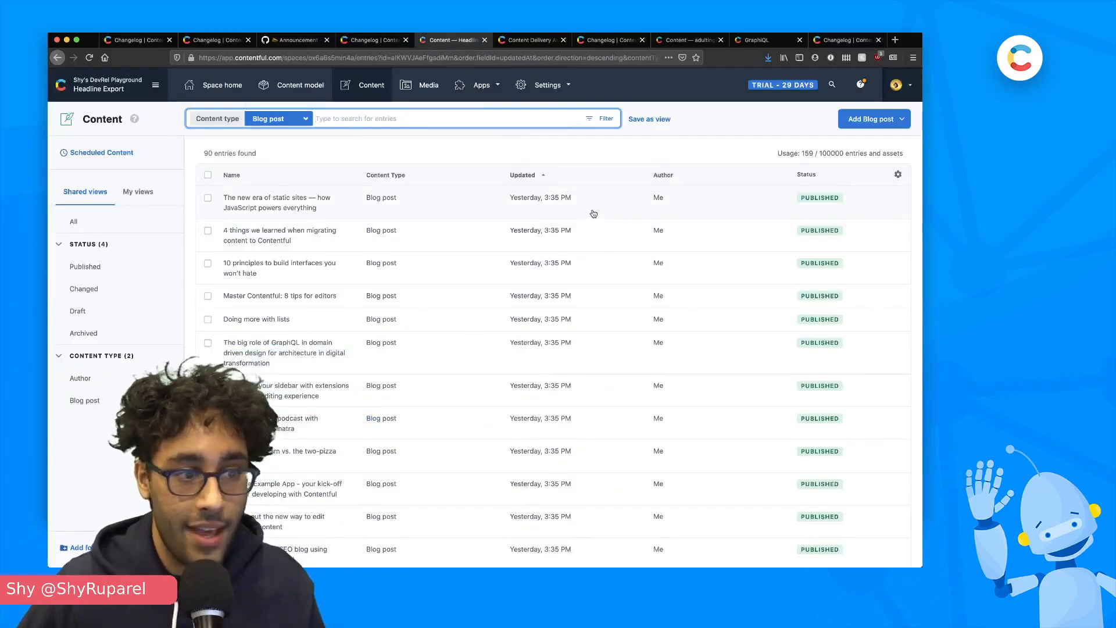
scroll(down, 3)
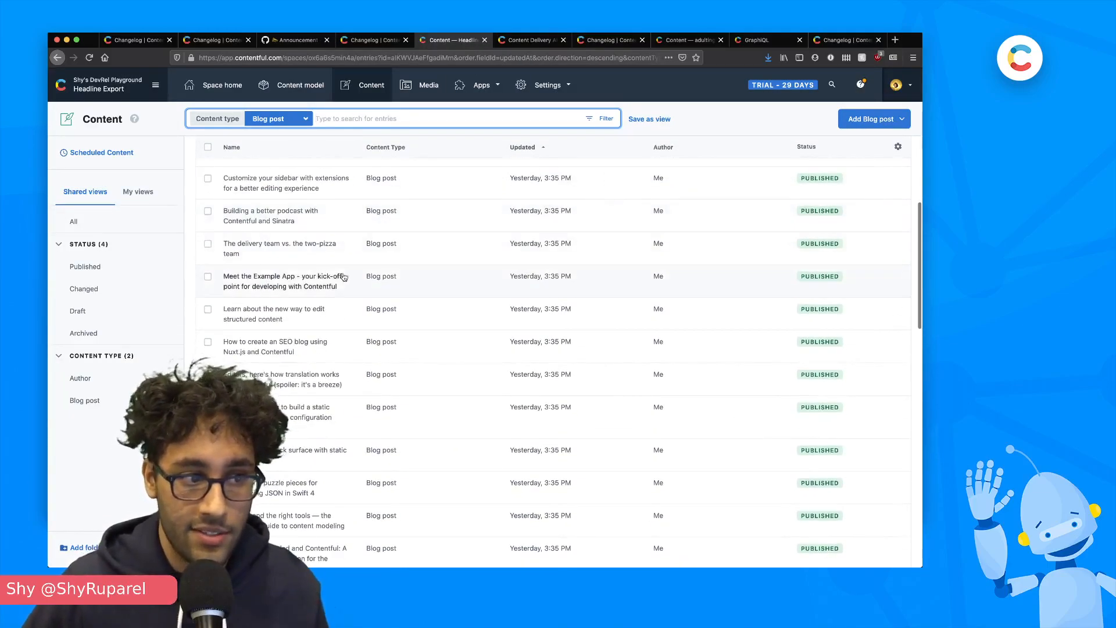
scroll(down, 3)
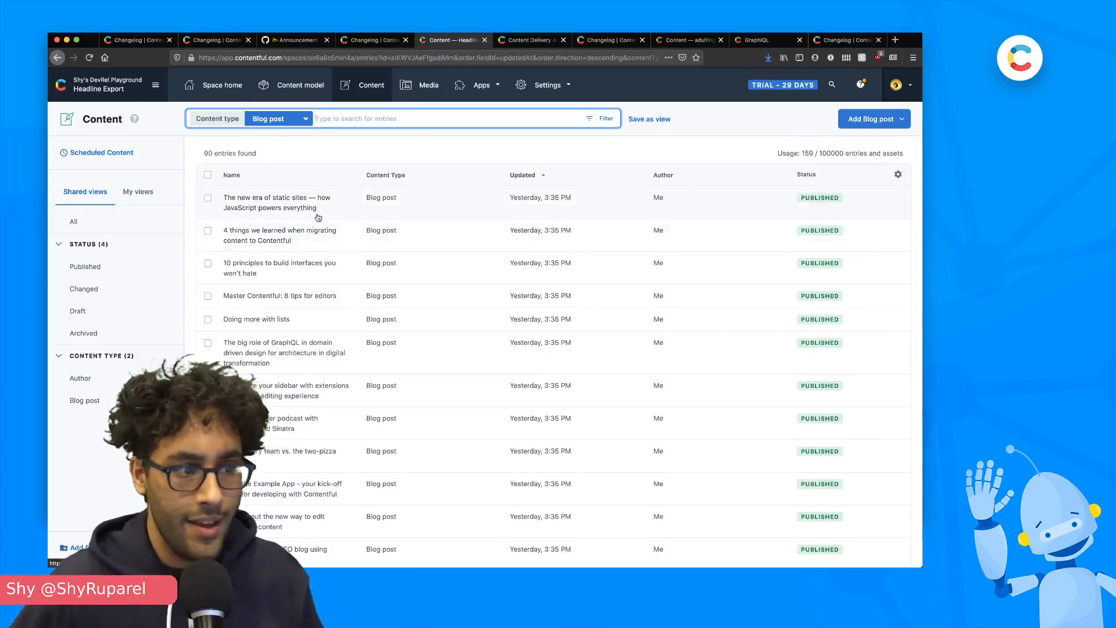
scroll(down, 3)
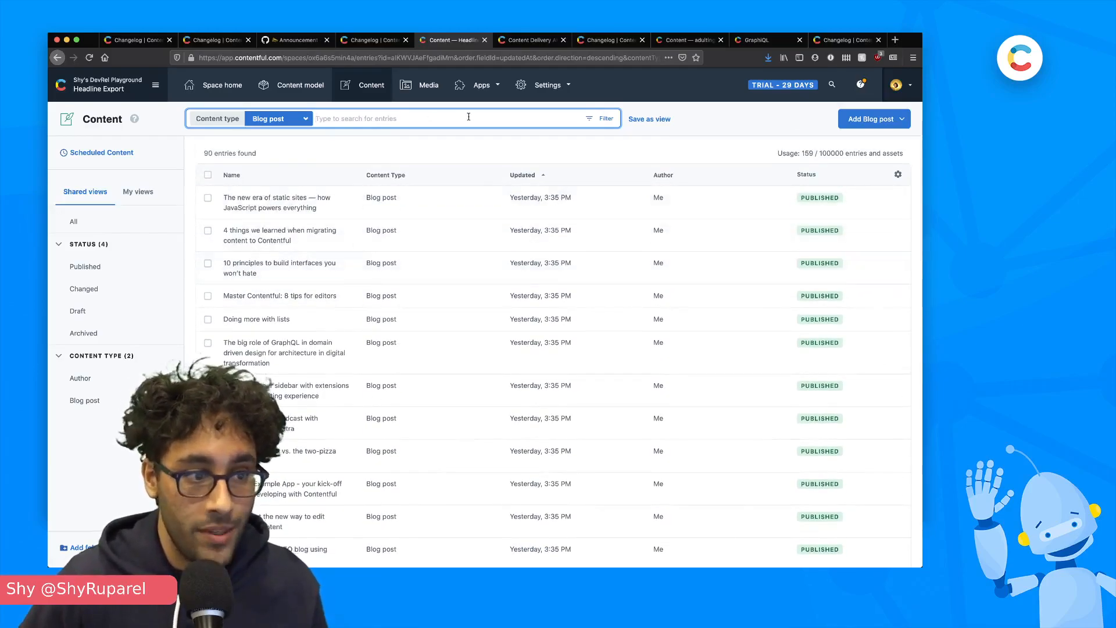
Filter blog posts where the title field matches the quoted phrase "Contentful and"
text(ti)
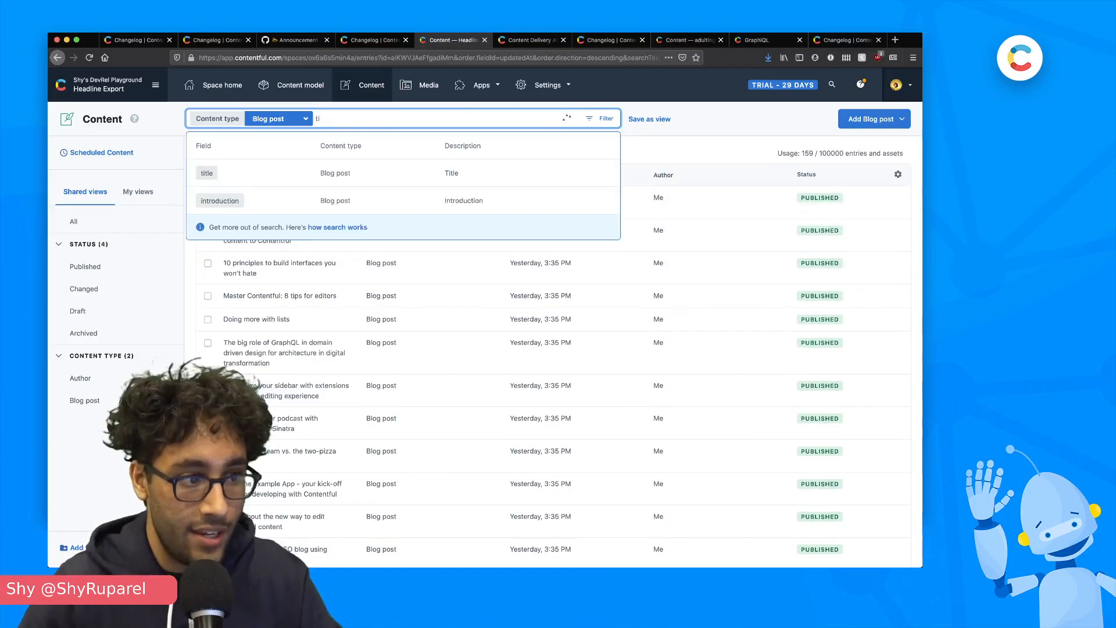
click(206, 172)
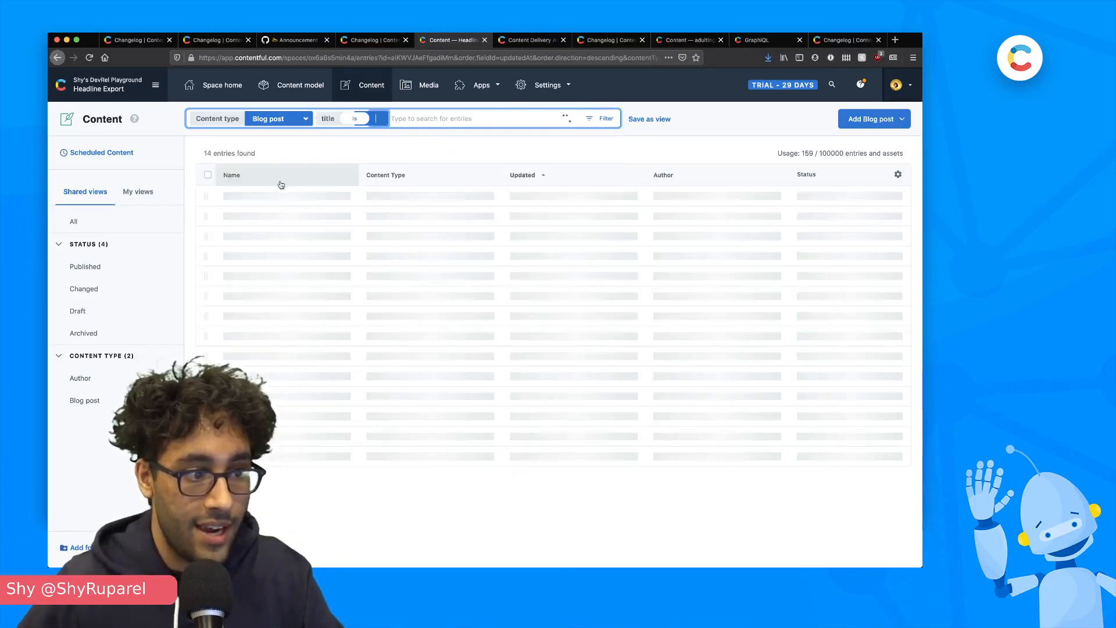
click(356, 118)
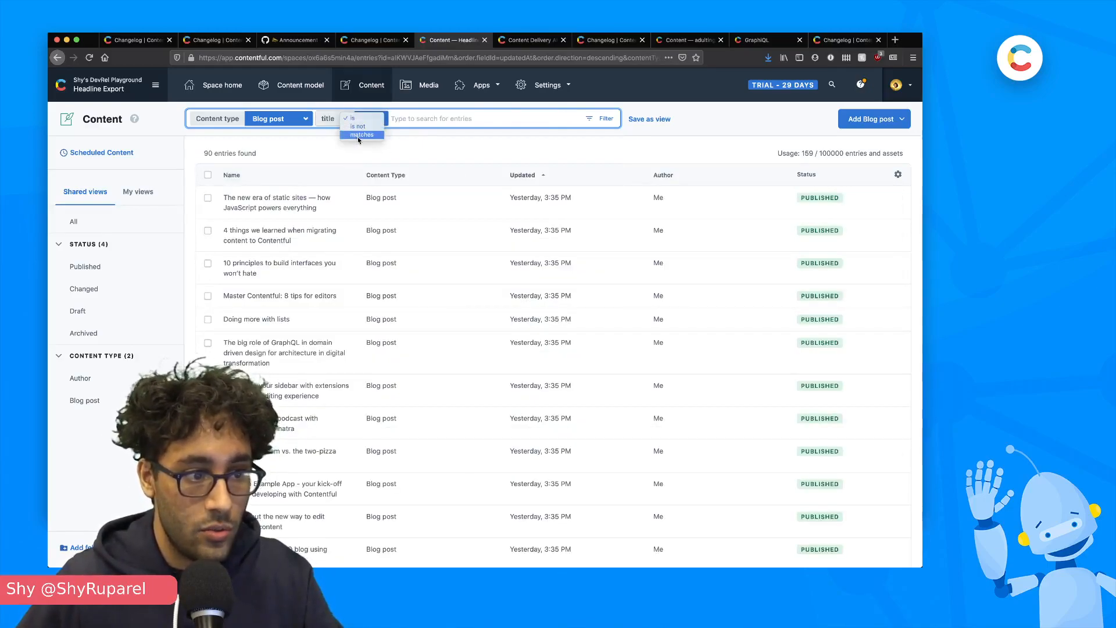
click(361, 134)
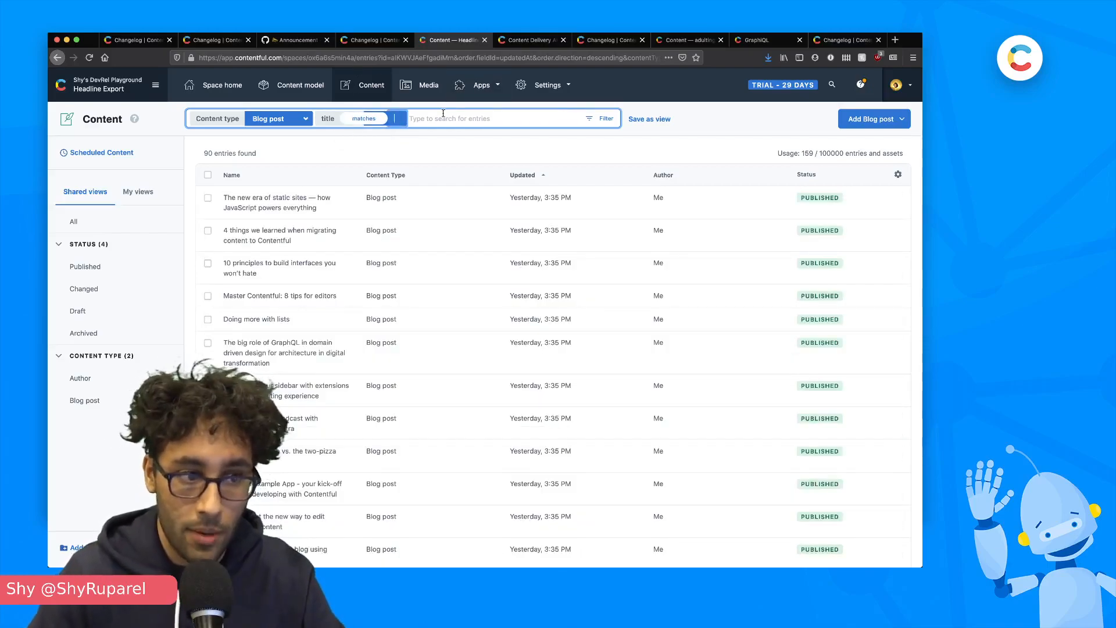
text(Contentful and)
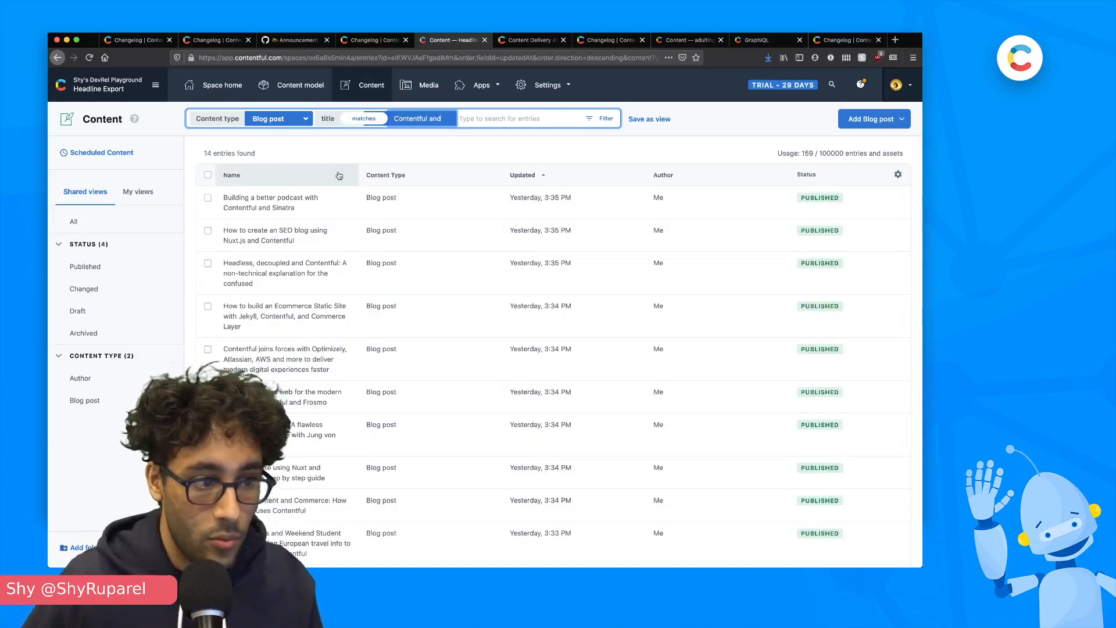
mouse_move(345, 278)
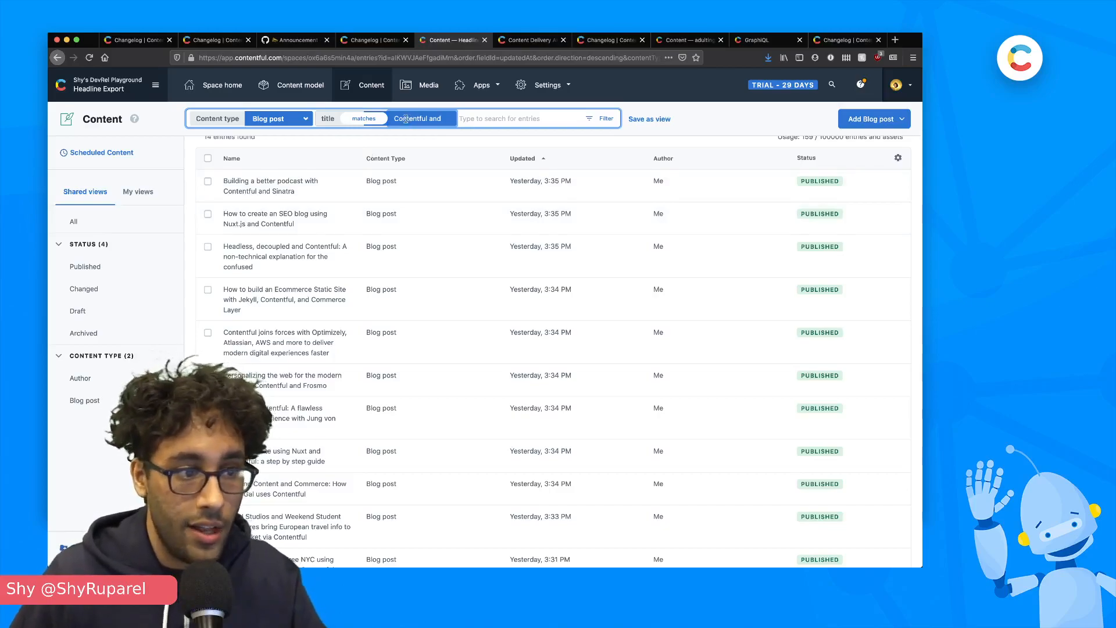
mouse_move(292, 250)
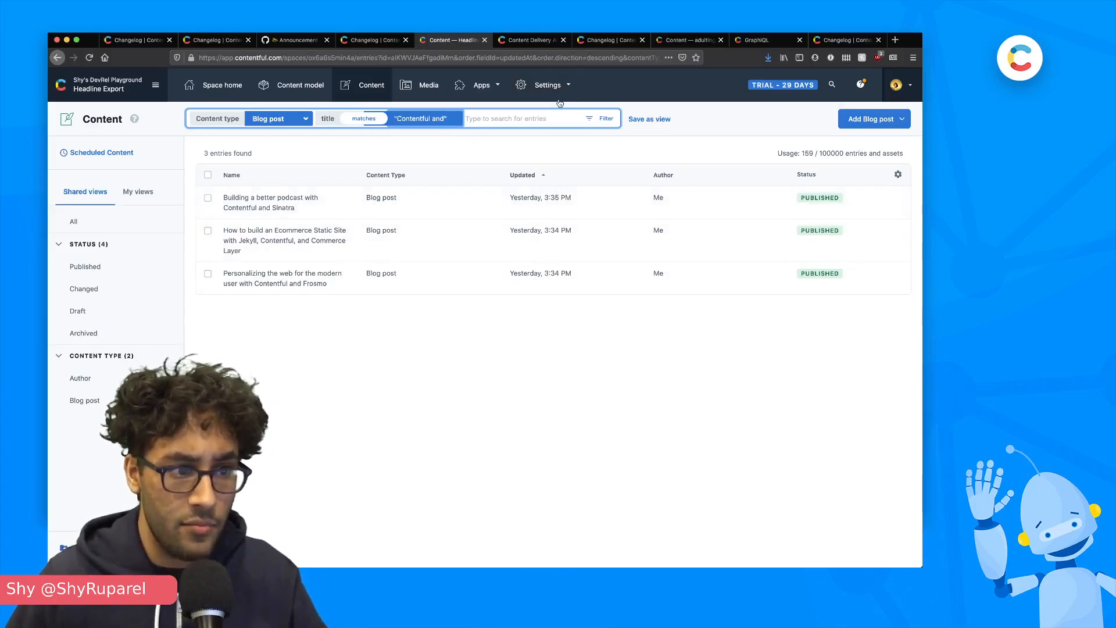
Show the Query entries curl sample in the Content Delivery API full-text search section
click(530, 40)
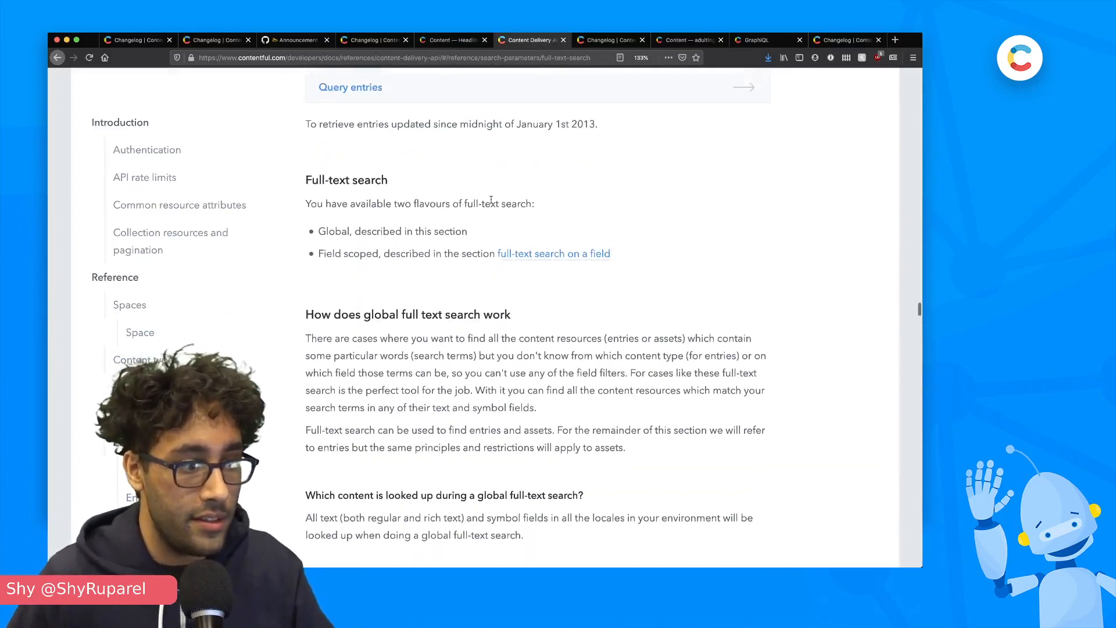
scroll(up, 3)
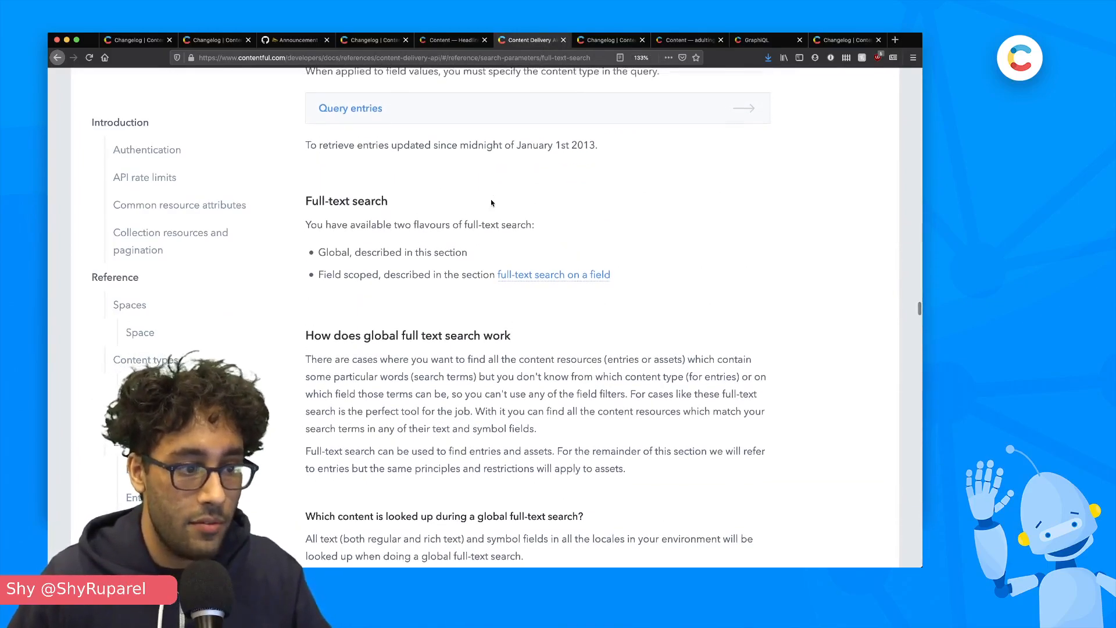
scroll(down, 3)
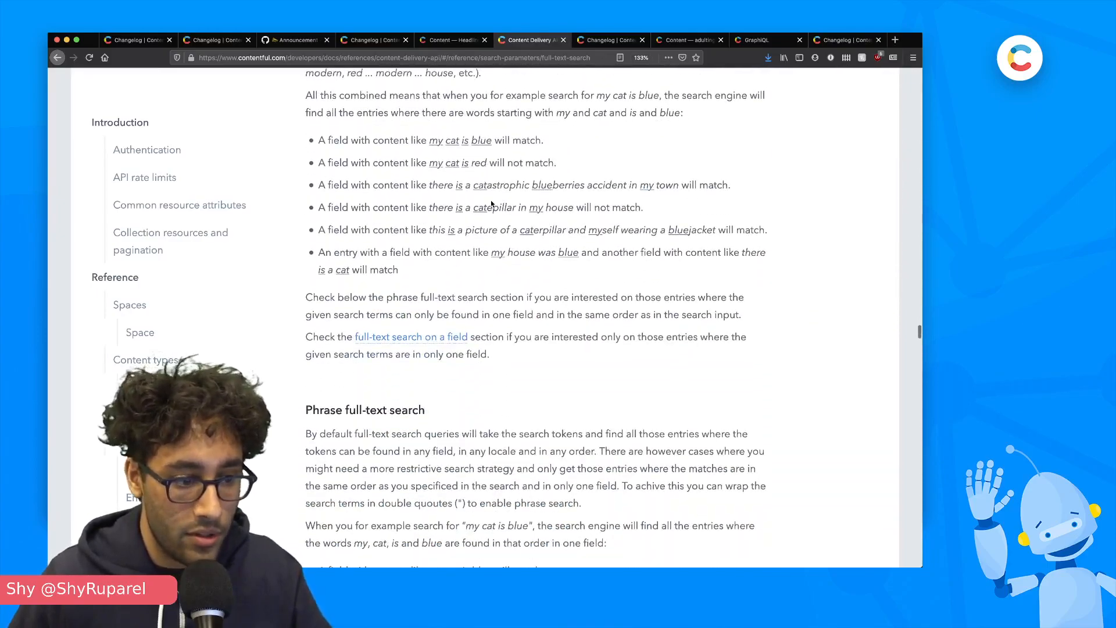
click(350, 266)
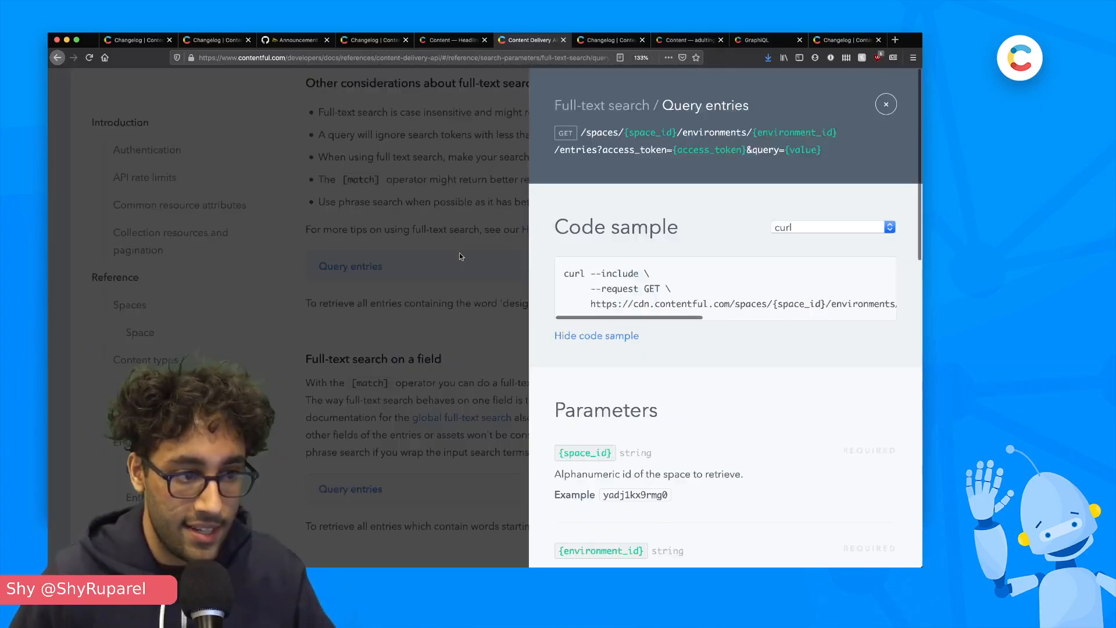
Switch the sample language to Python, then show the Query entries example for full-text search on a field
click(831, 226)
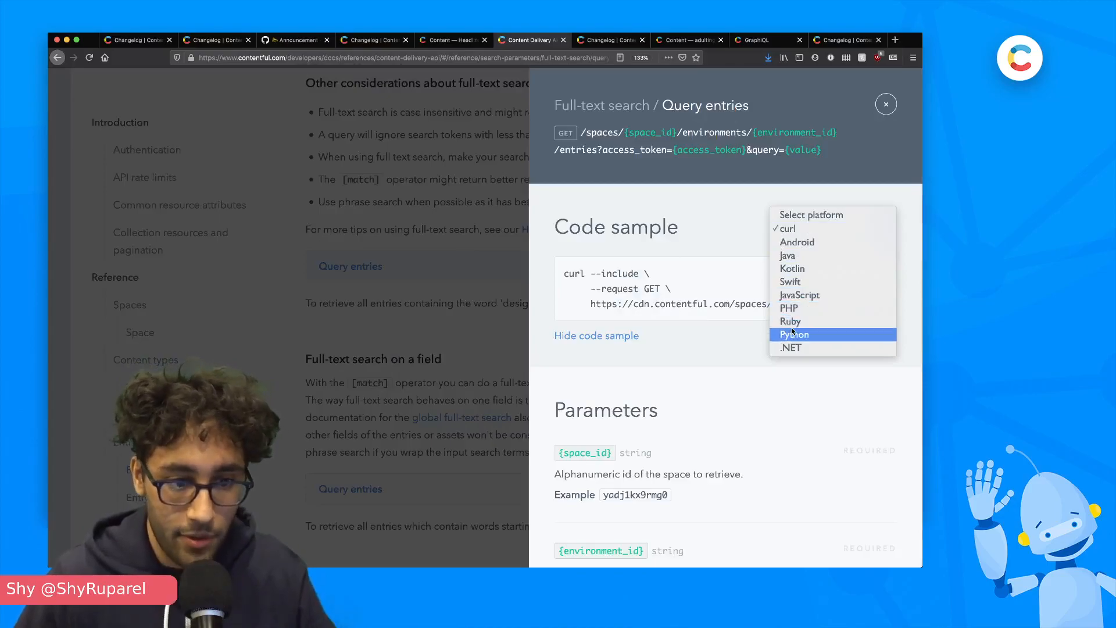
click(794, 333)
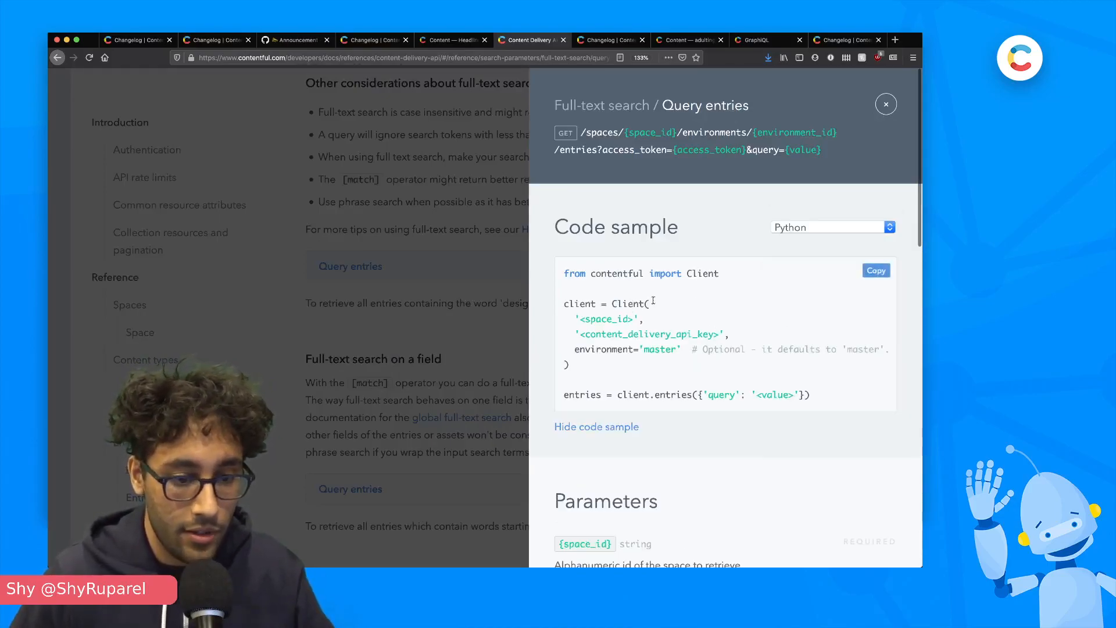
click(885, 104)
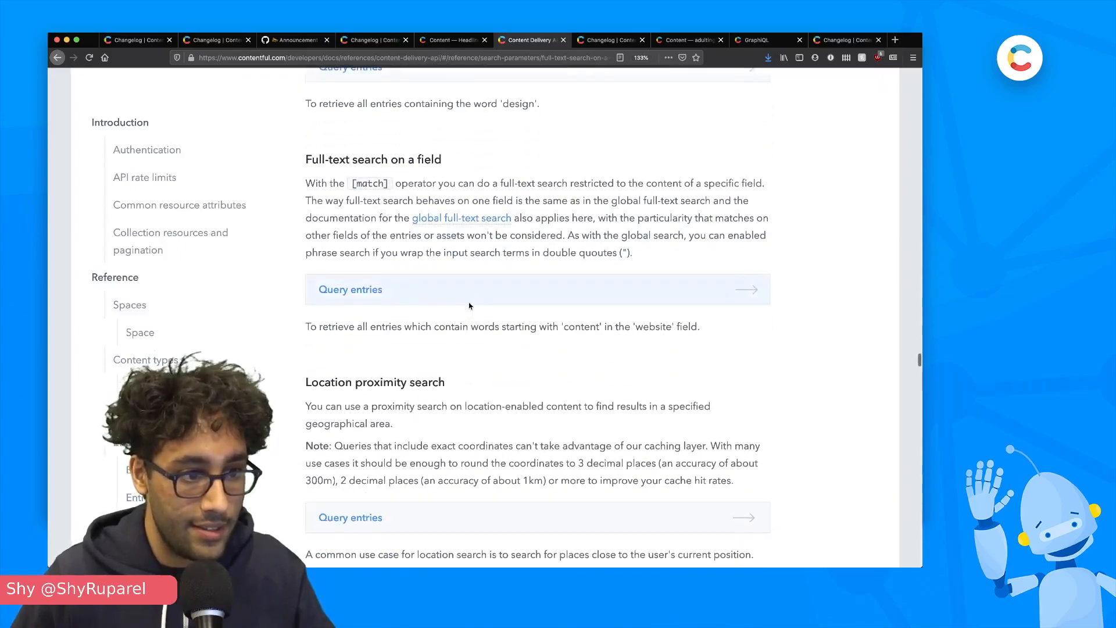
click(349, 289)
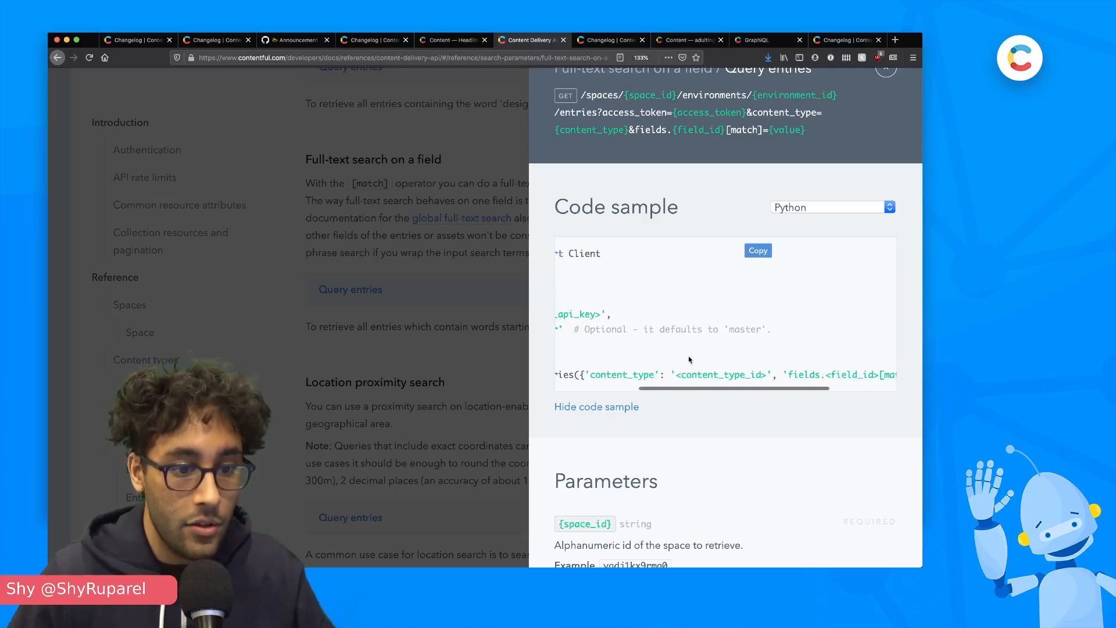
Scroll the Python sample sideways to read its fields match filter line
scroll(right, 3)
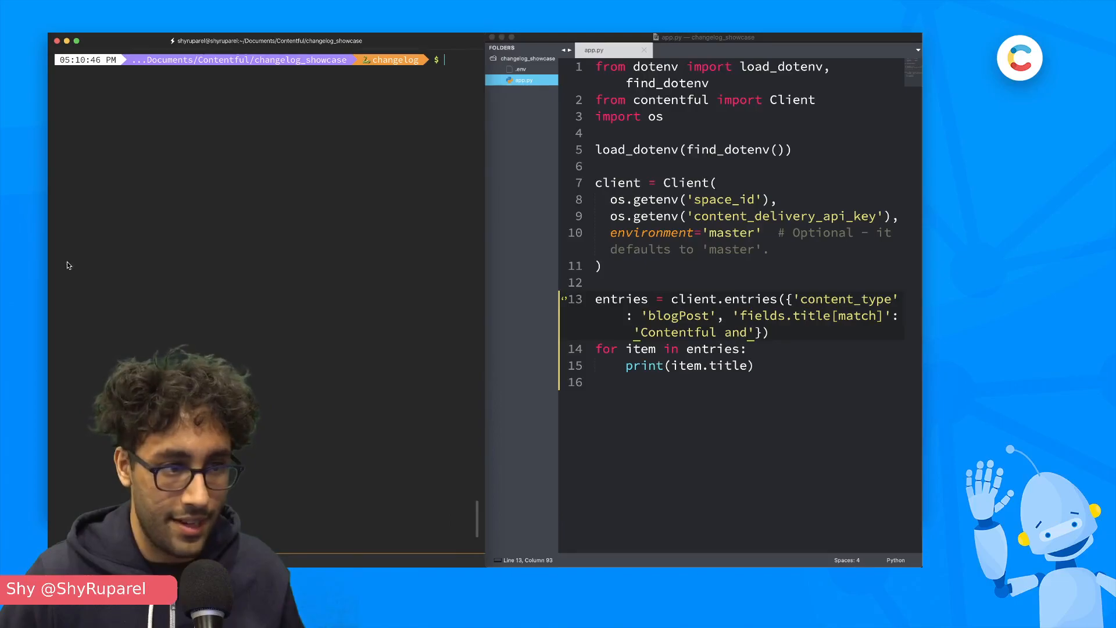
Run python app.py to print matching blog titles and quote the search term on line 13
text(python app.py)
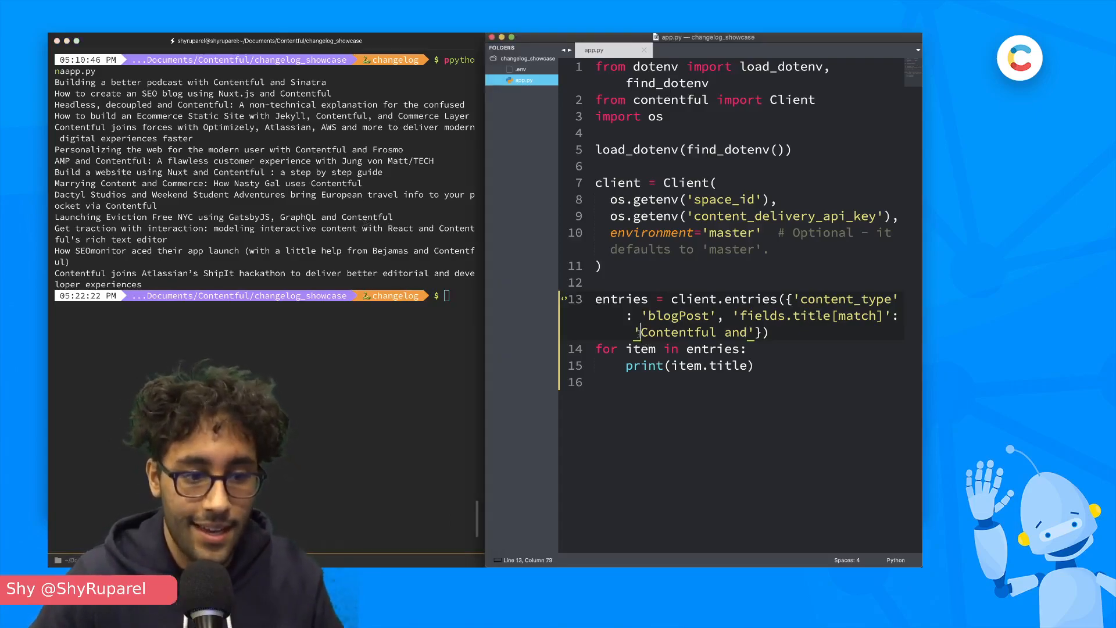
text(")
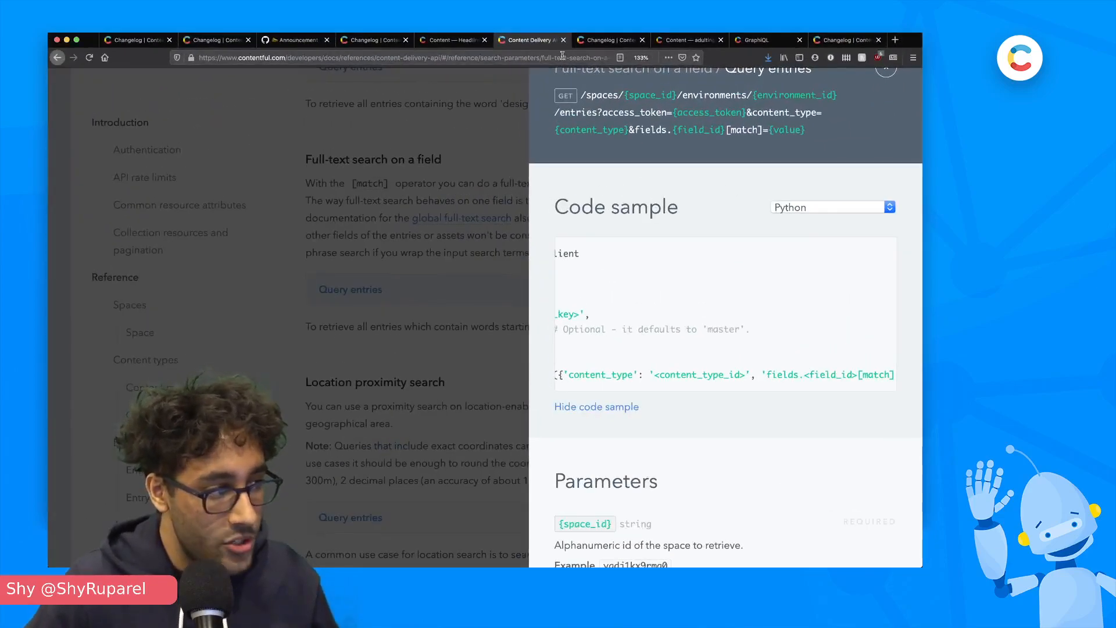
Show the Jan 19, 2021 changelog entry on existence and search-term filters for RichText fields
click(596, 406)
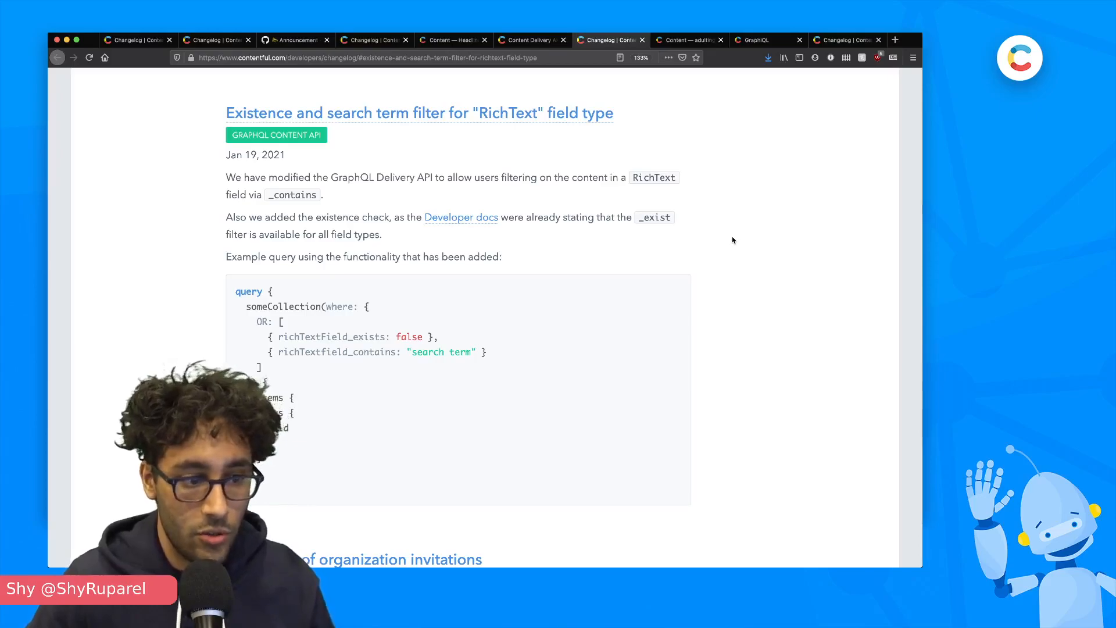
mouse_move(710, 247)
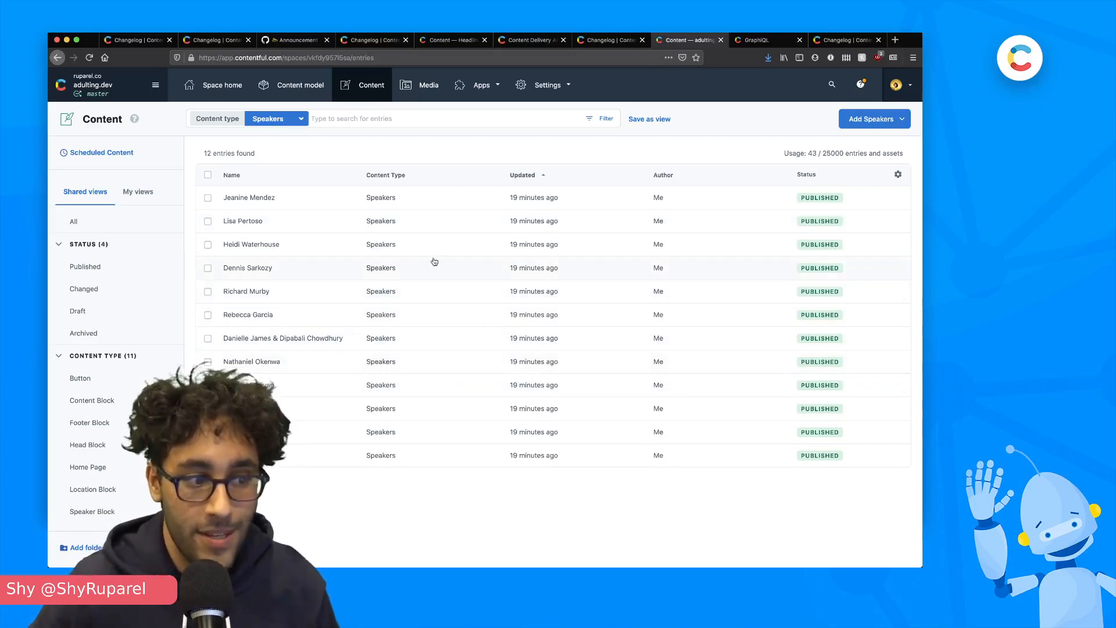
click(247, 267)
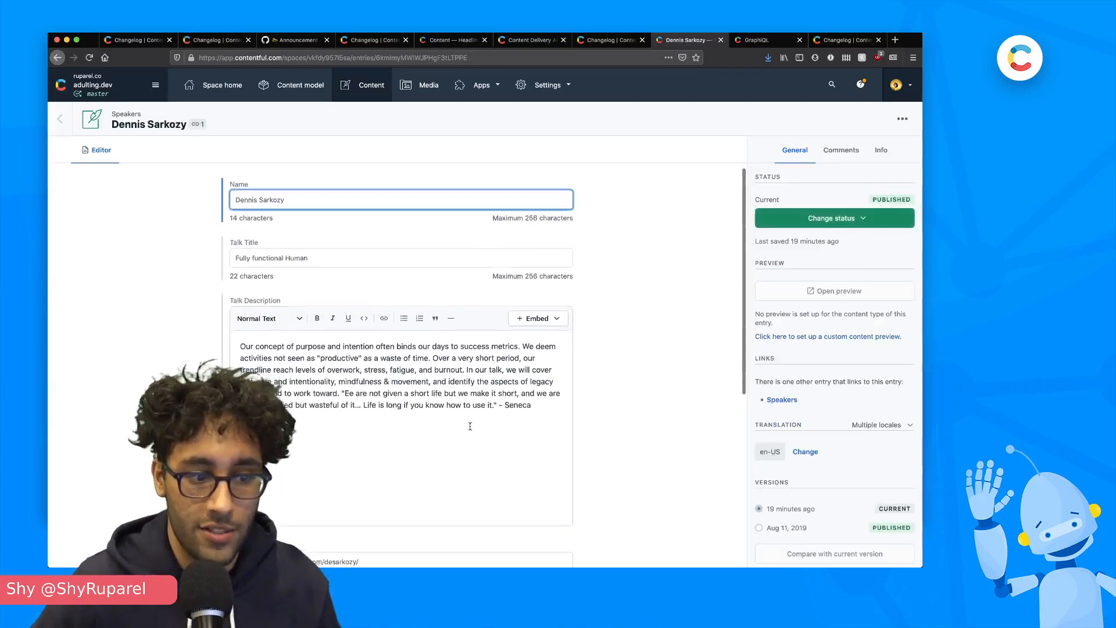
scroll(down, 3)
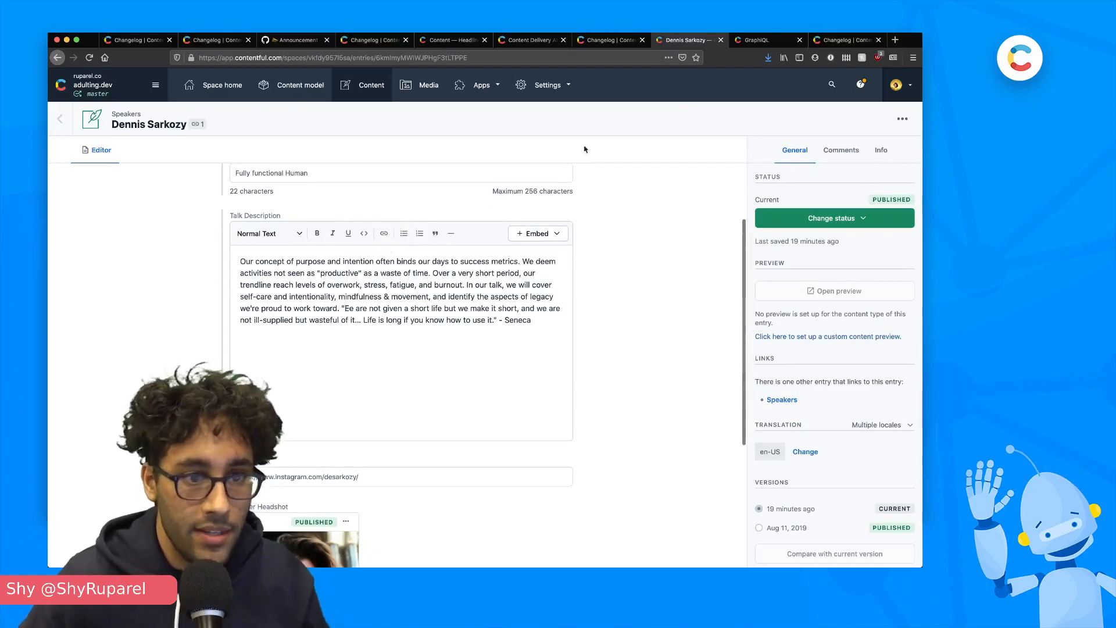
click(752, 40)
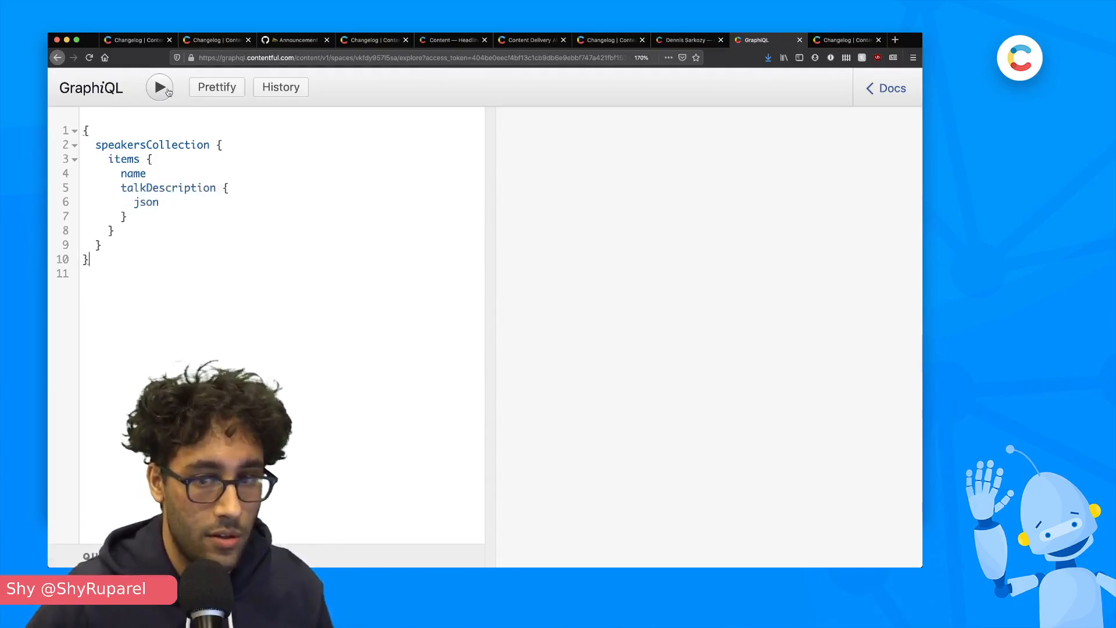
Execute the speakersCollection query and scroll through the returned names and talk description JSON
click(160, 87)
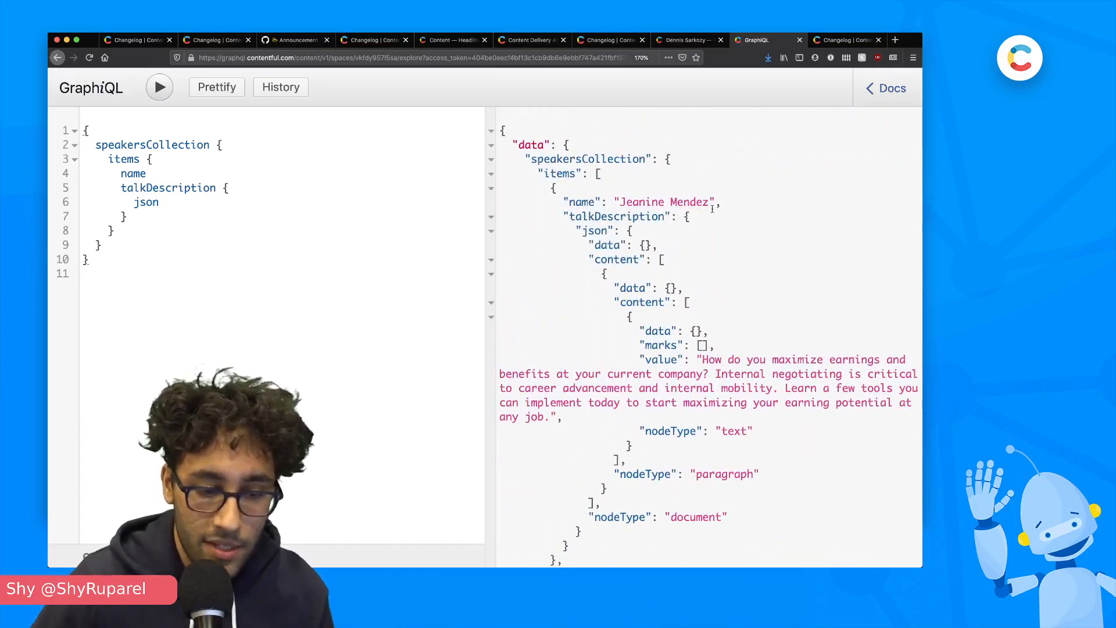
scroll(down, 3)
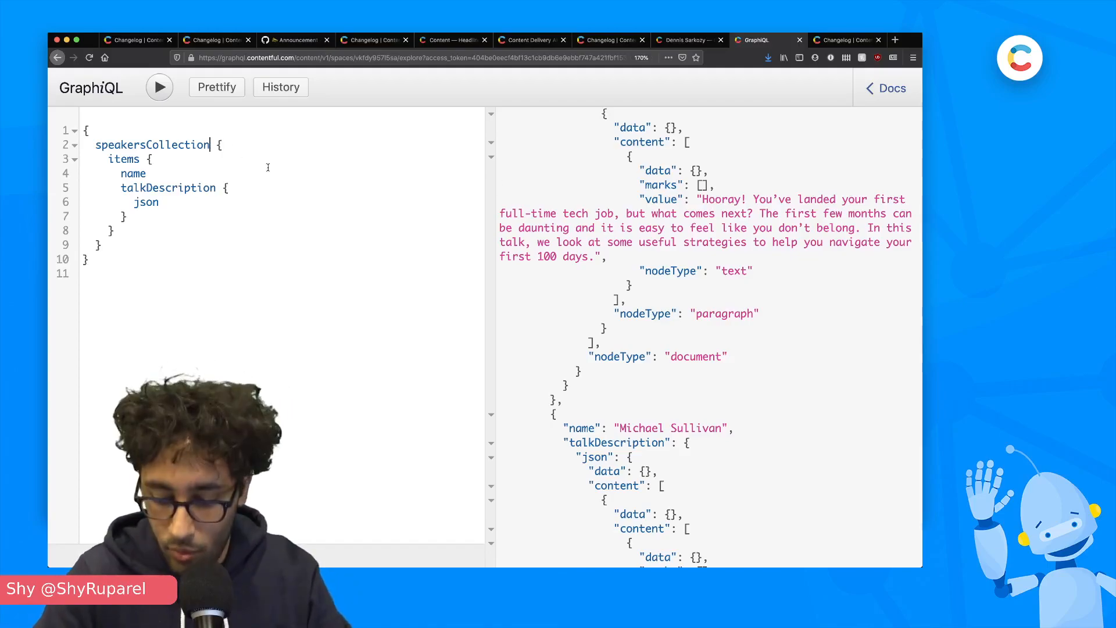
Filter speakersCollection where talkDescription_contains "learn", execute it, review results, and return to the changelog
text((where: {talkd}) {)
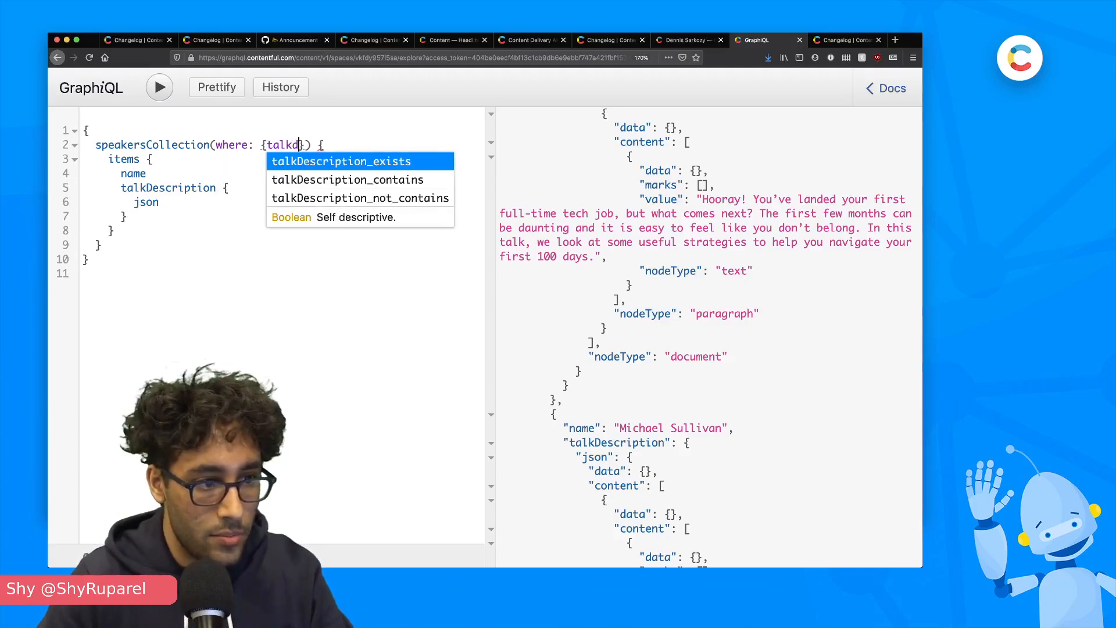
click(349, 180)
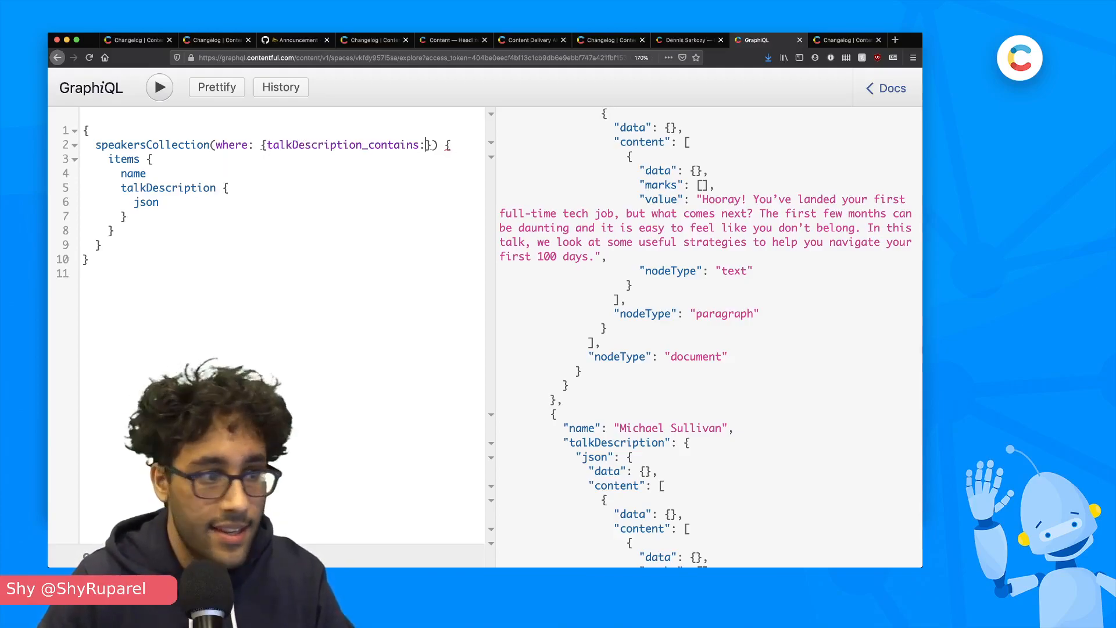
text("learn")
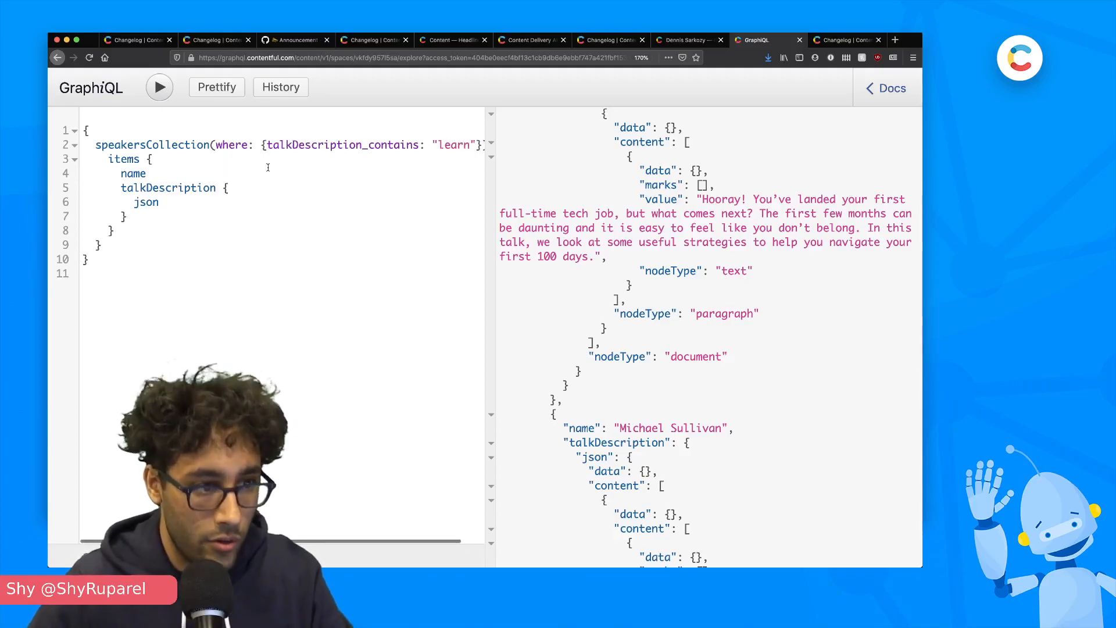
click(158, 87)
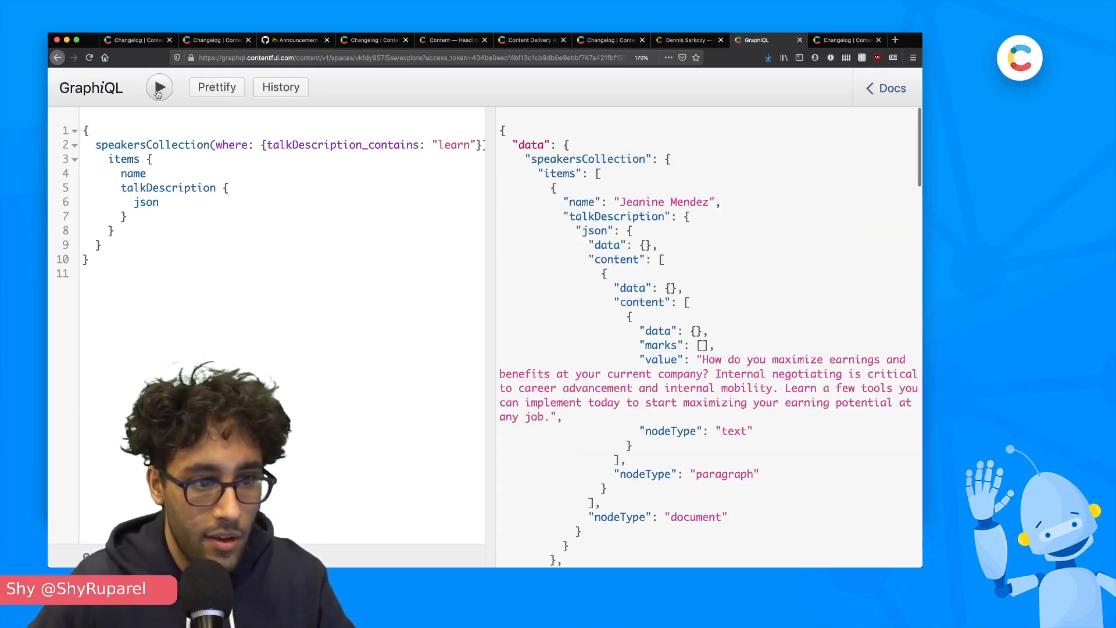
scroll(down, 3)
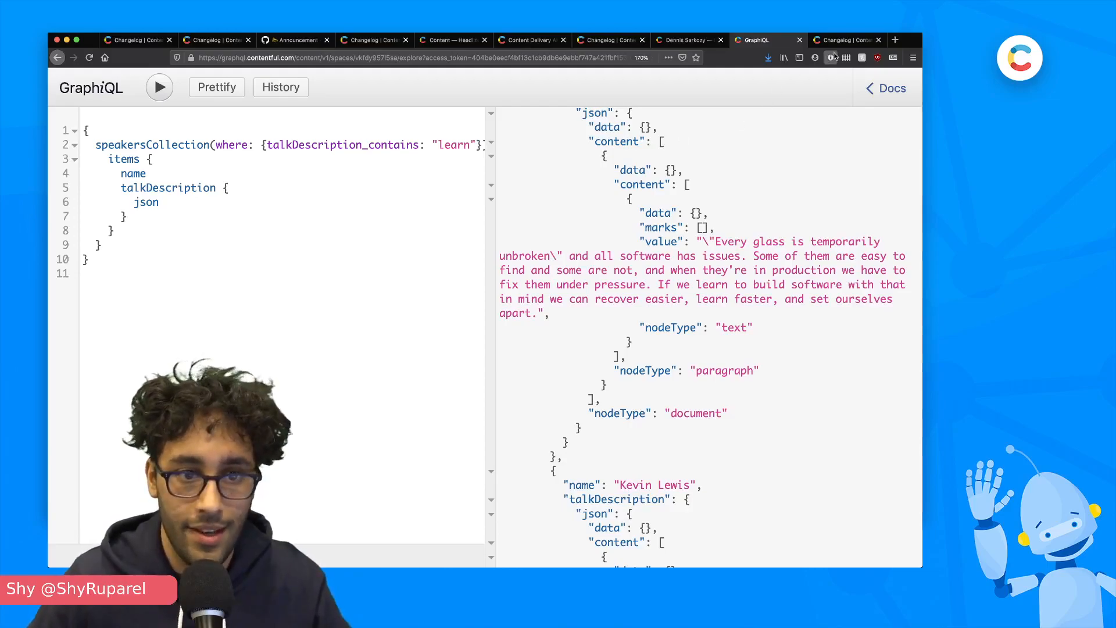
click(843, 40)
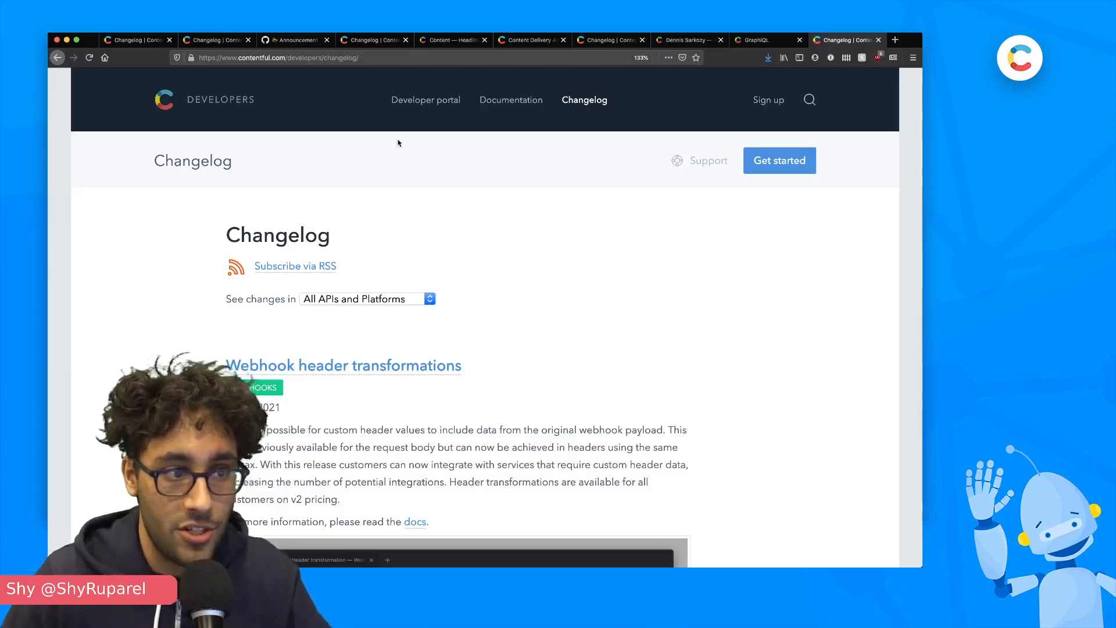
Browse the Developer portal page down through community hangouts, blog posts and upcoming livestreams
click(424, 100)
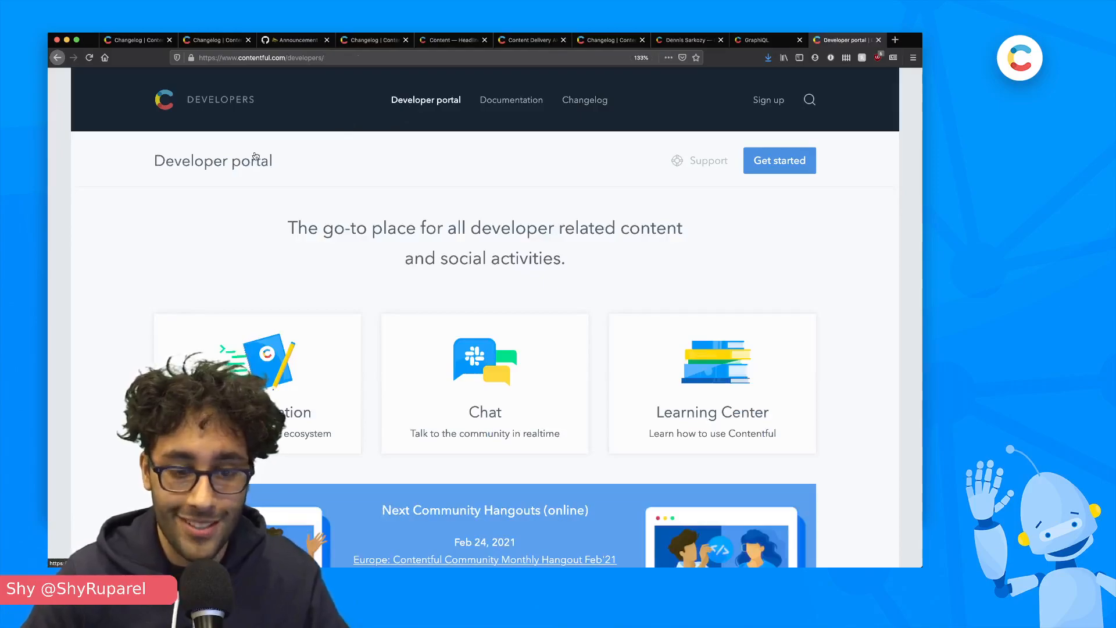
scroll(down, 3)
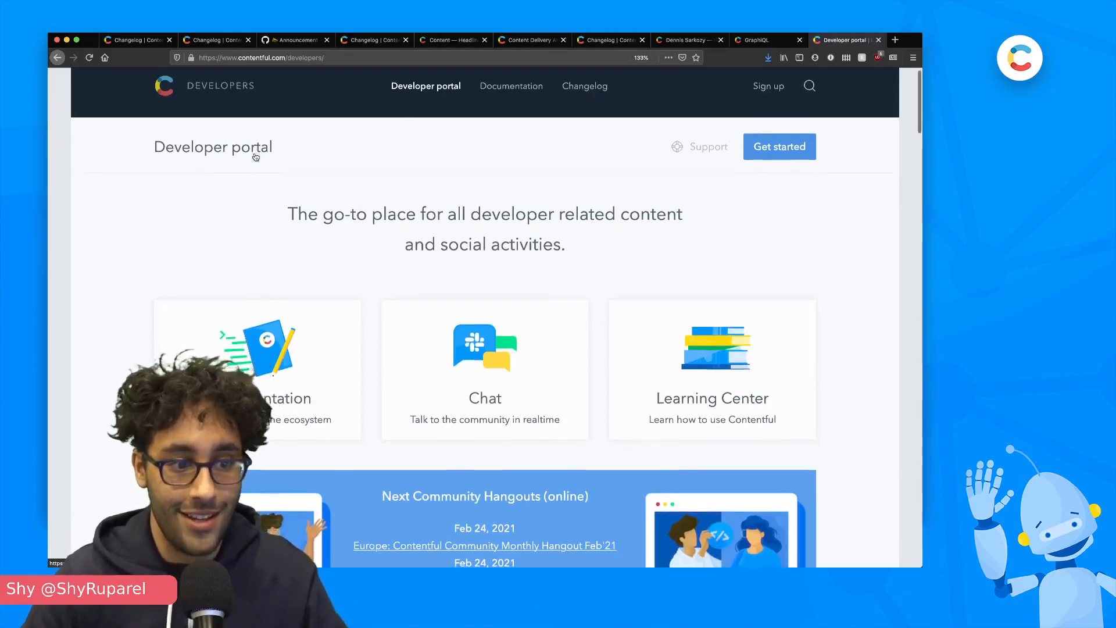
scroll(down, 3)
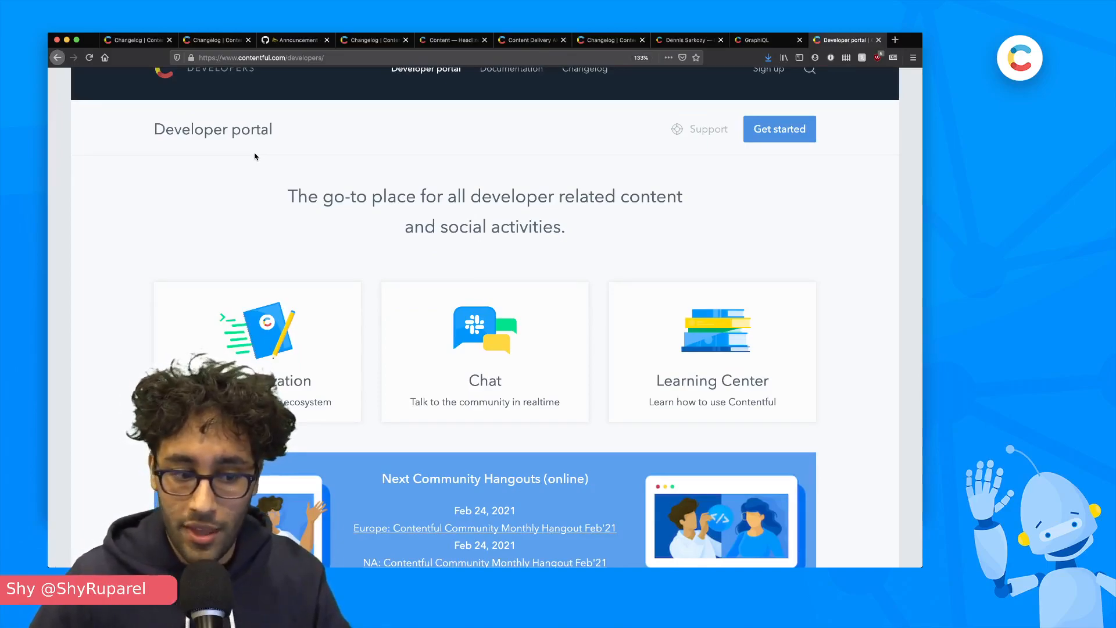
scroll(down, 3)
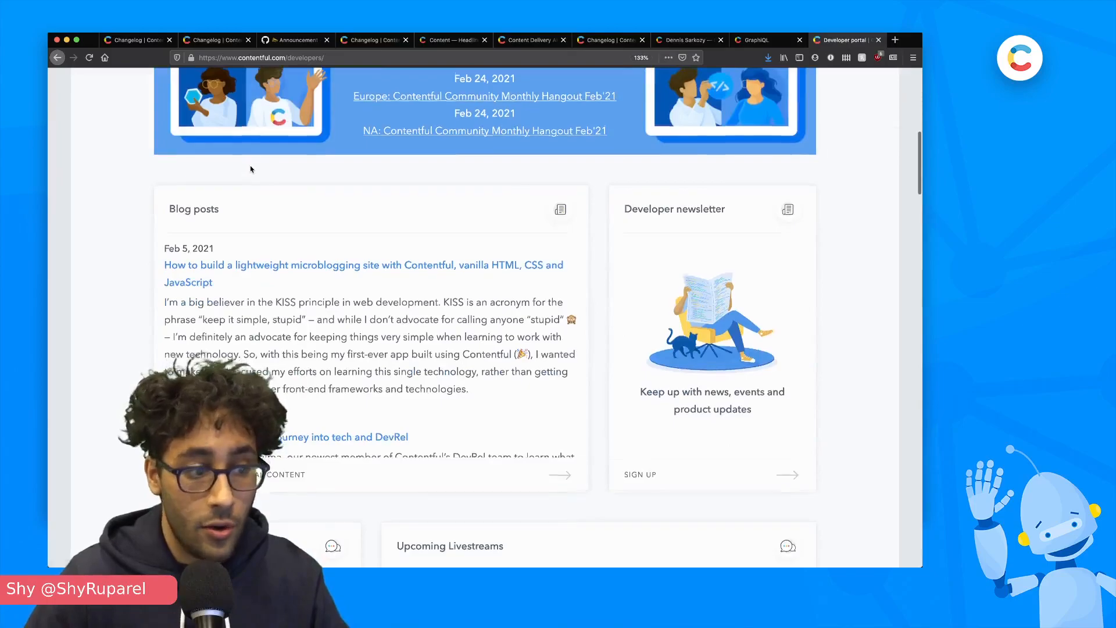
scroll(down, 3)
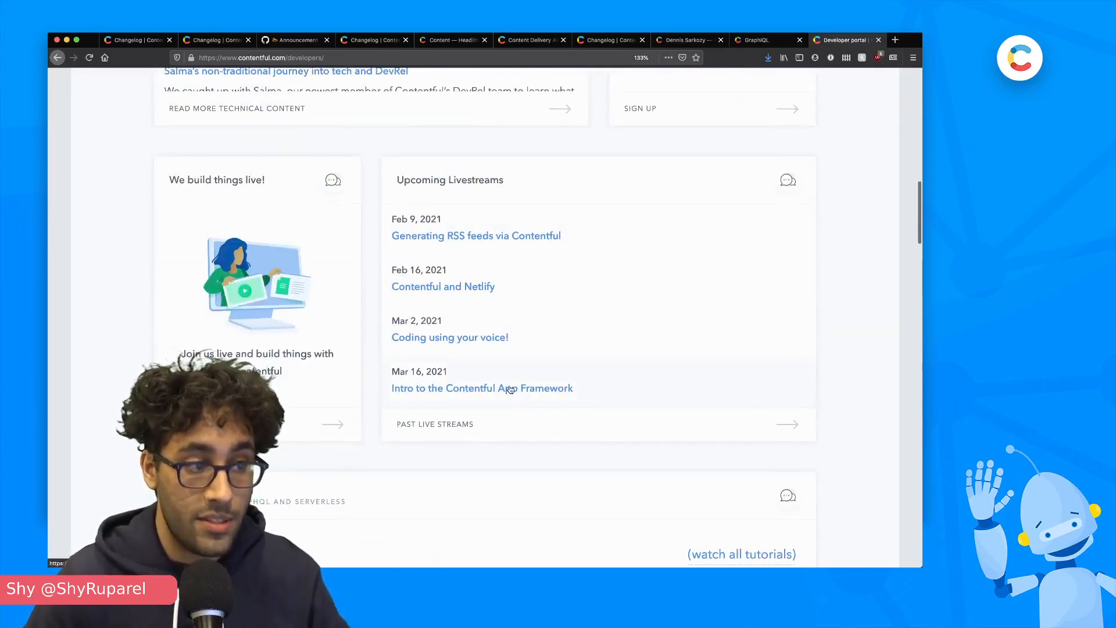